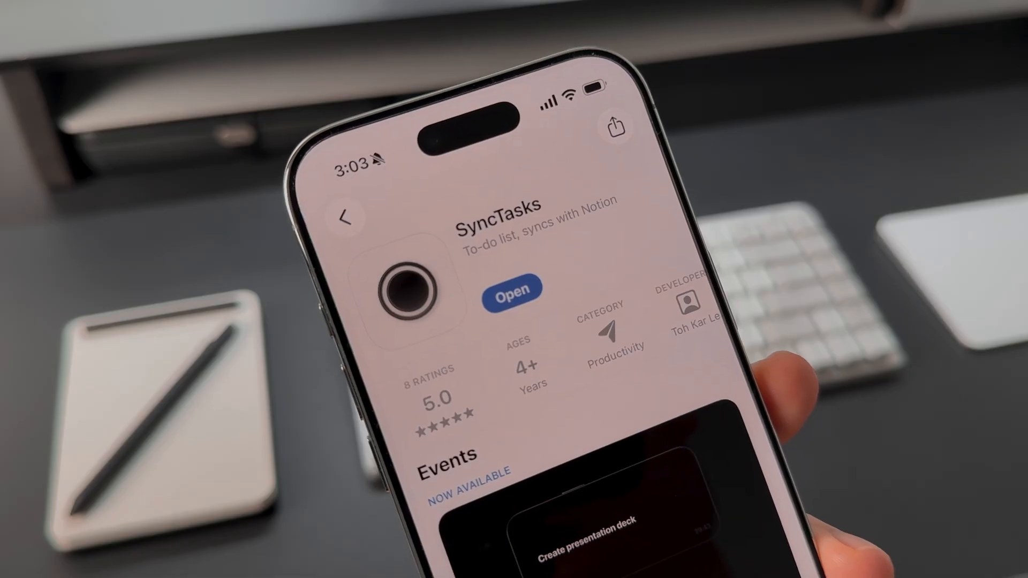
- Launch SyncTasks from its App Store page into the Inbox of seven to-dos
click(511, 289)
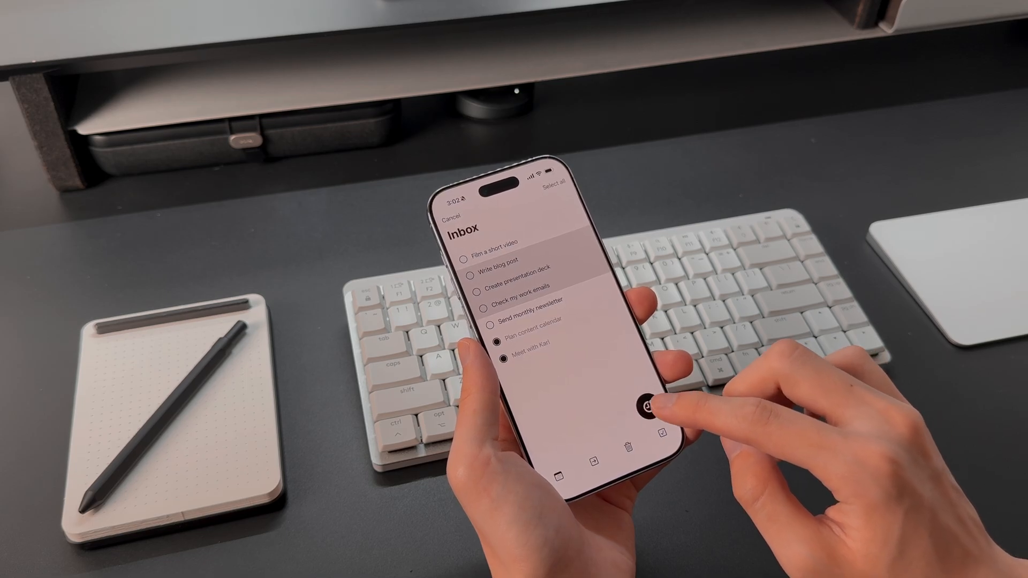
- Start a Focus session in countdown Timer mode lengthened to 75:00
click(650, 411)
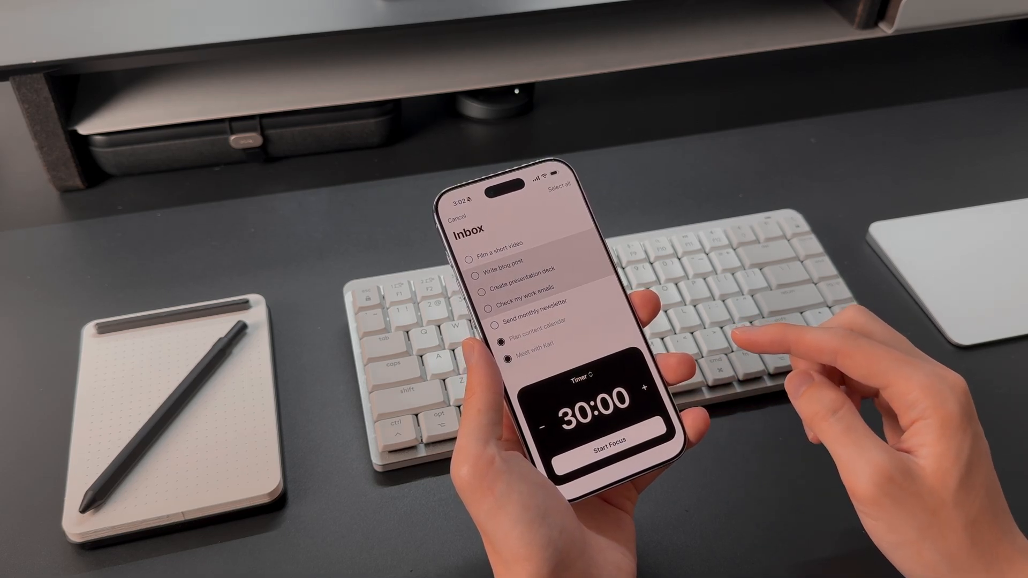
click(583, 372)
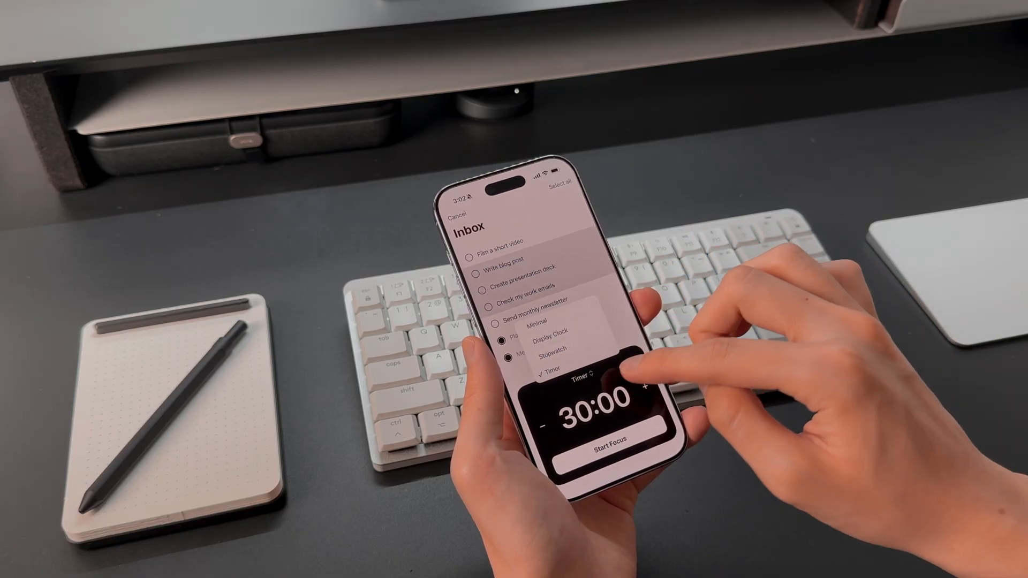
click(647, 387)
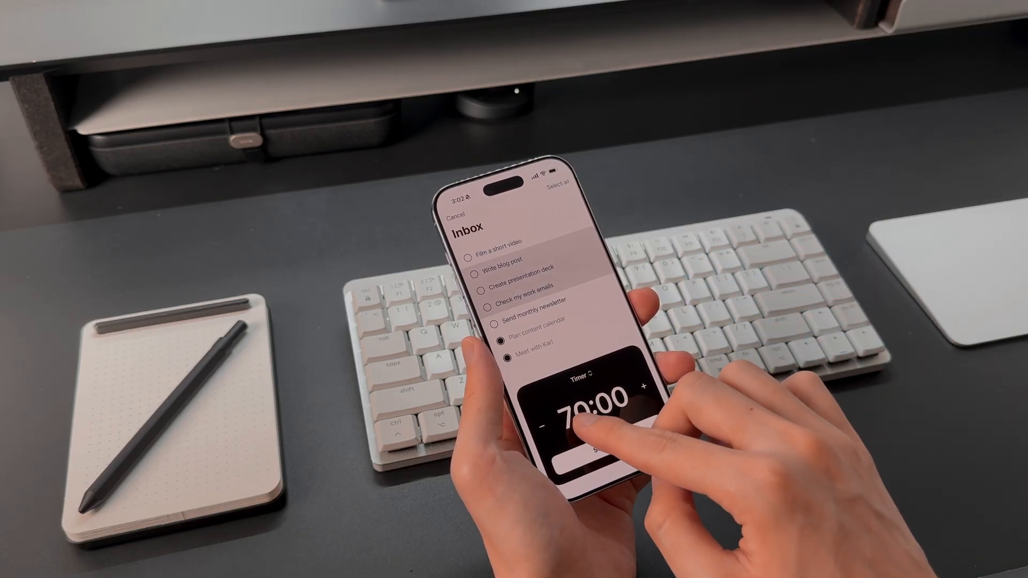
click(646, 387)
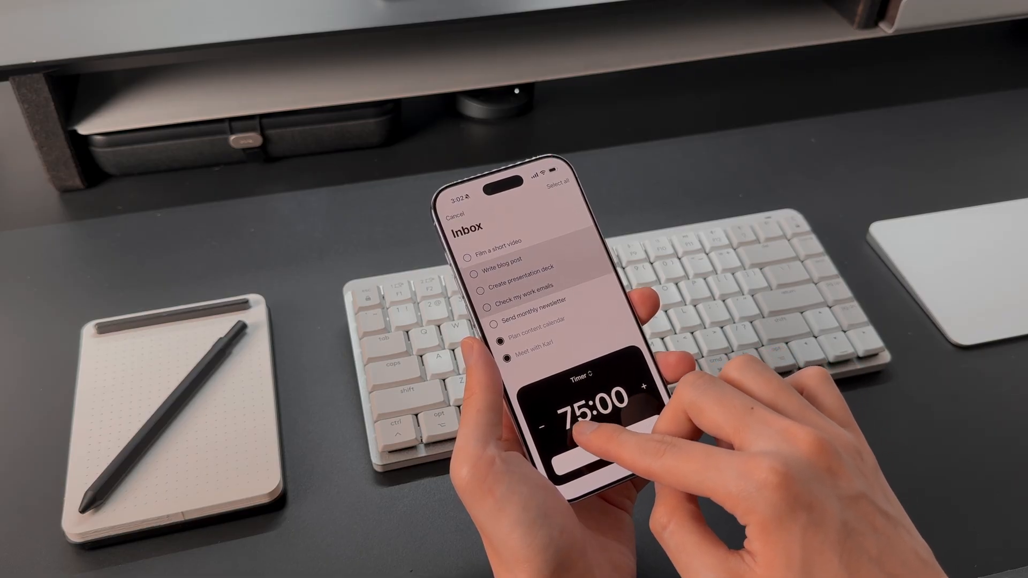
click(593, 460)
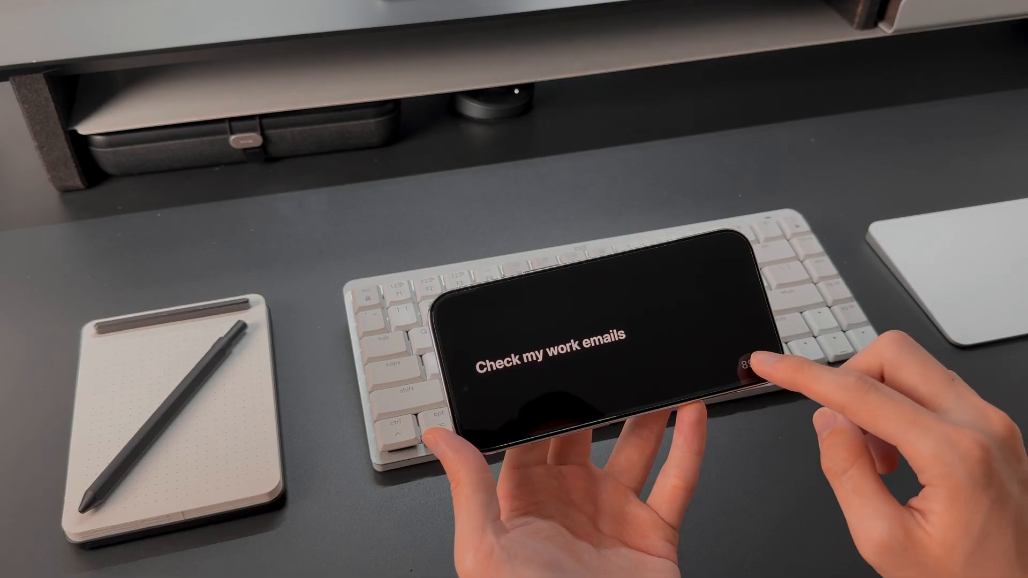
- Check off the current task so 'Check my work emails' becomes the active one
click(753, 364)
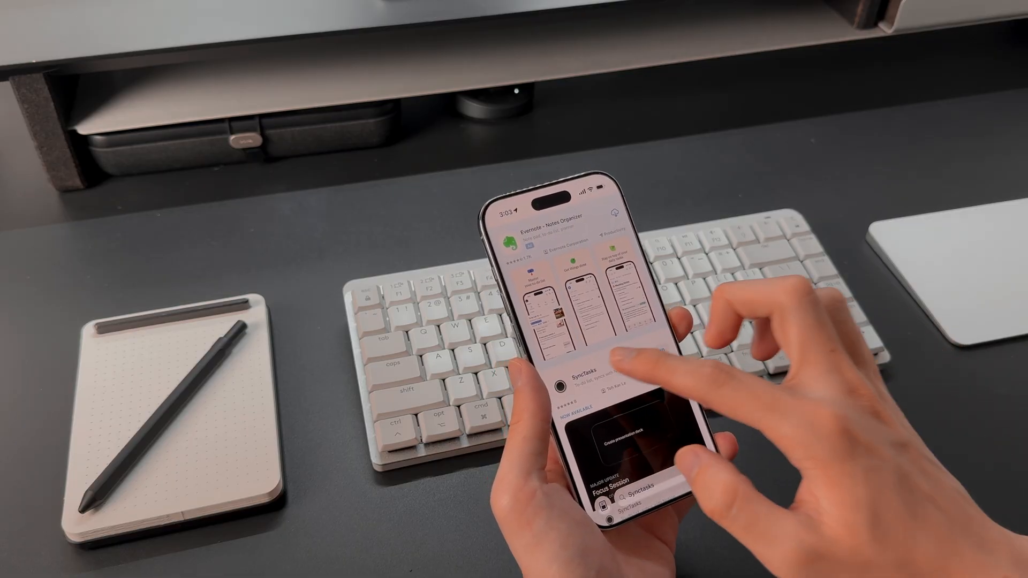
- Open the SyncTasks store page from the Focus Session event card
click(584, 387)
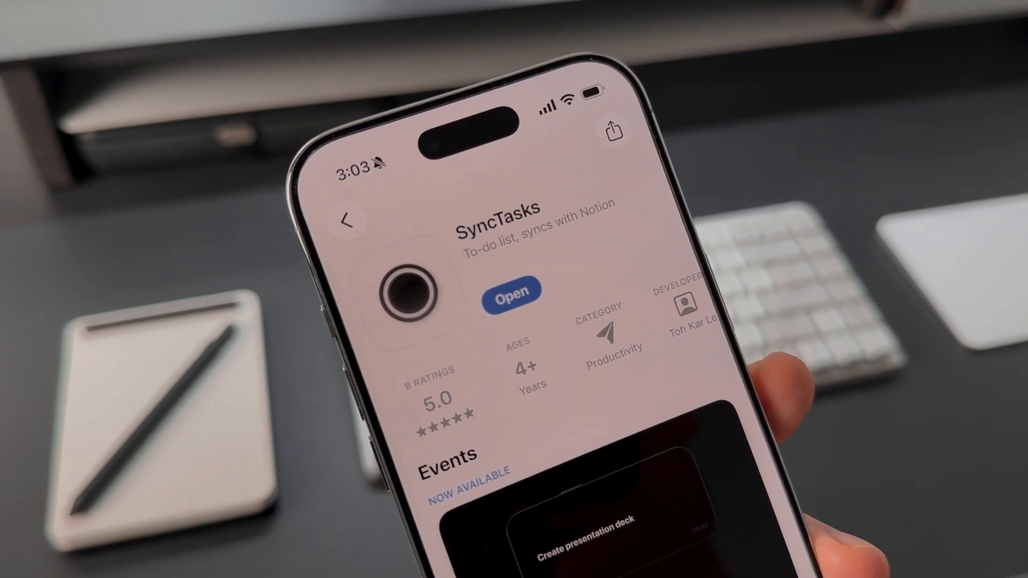